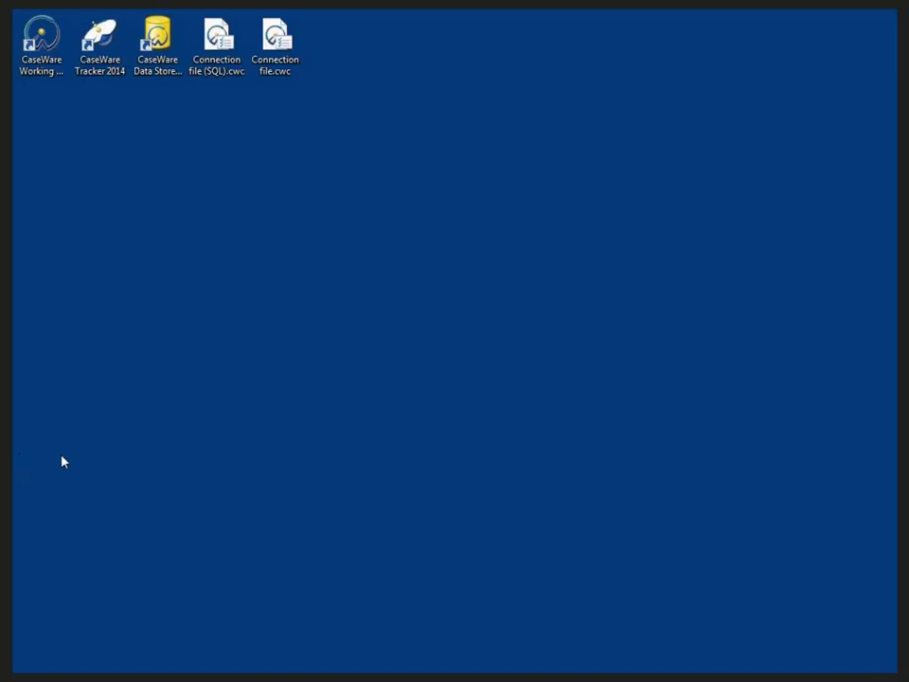
mouse_move(144, 92)
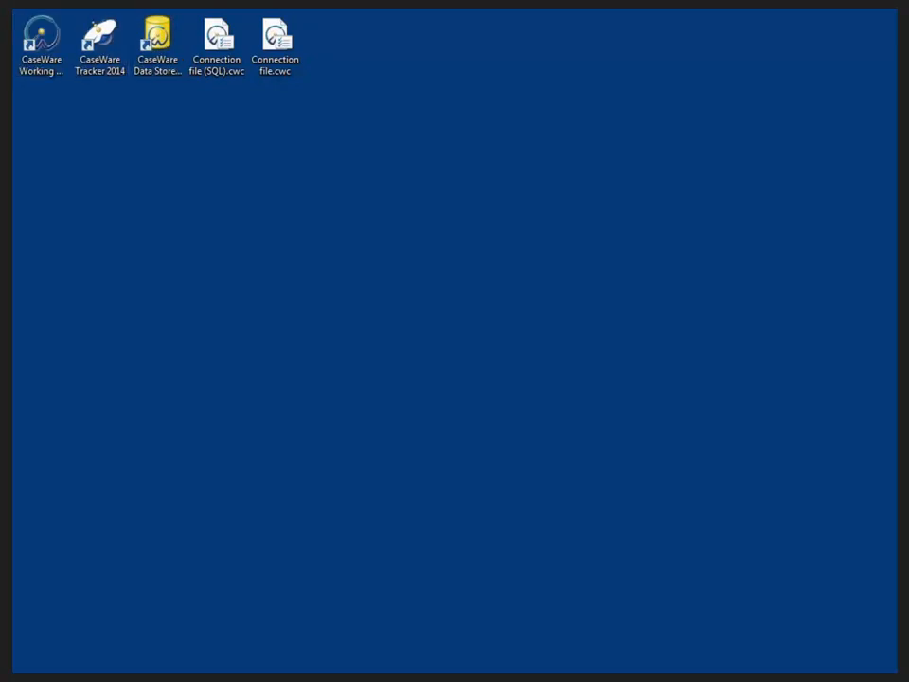
Launch the Data Store Administration Tool from its desktop shortcut to view the online xBase store
double_click(157, 37)
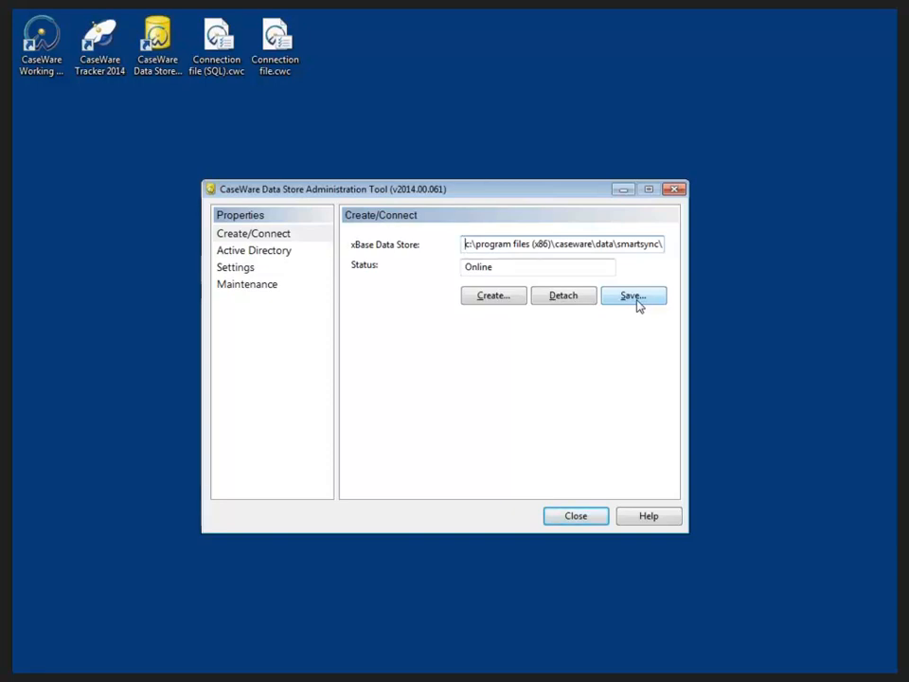
mouse_move(492, 296)
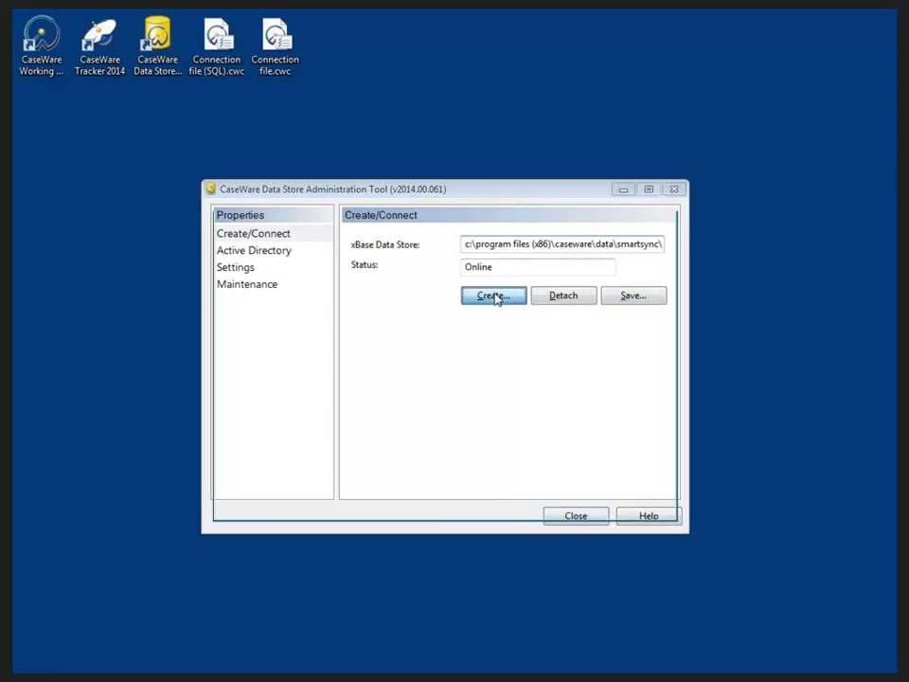
click(492, 295)
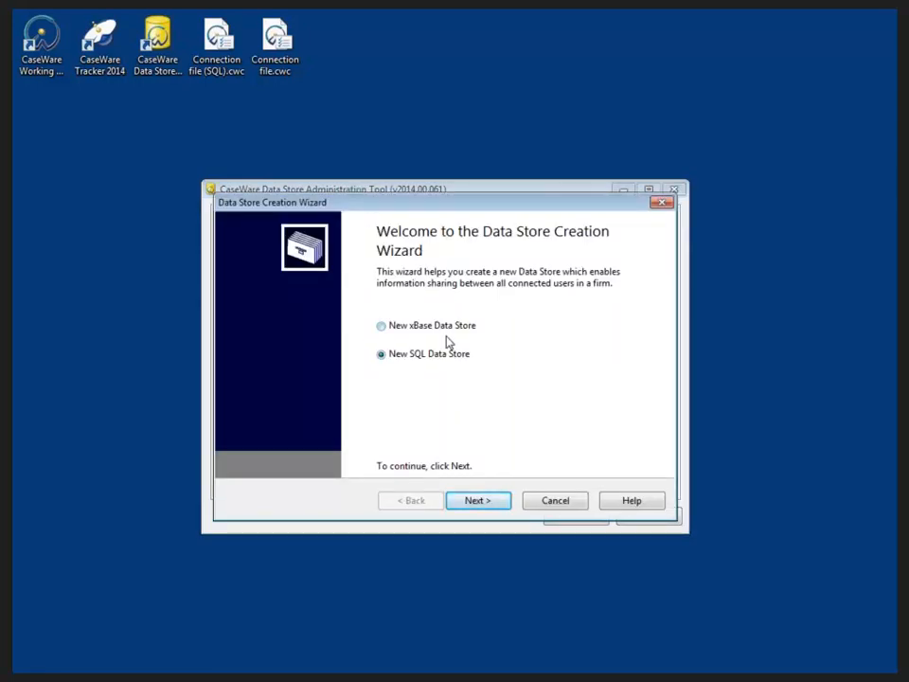
mouse_move(434, 367)
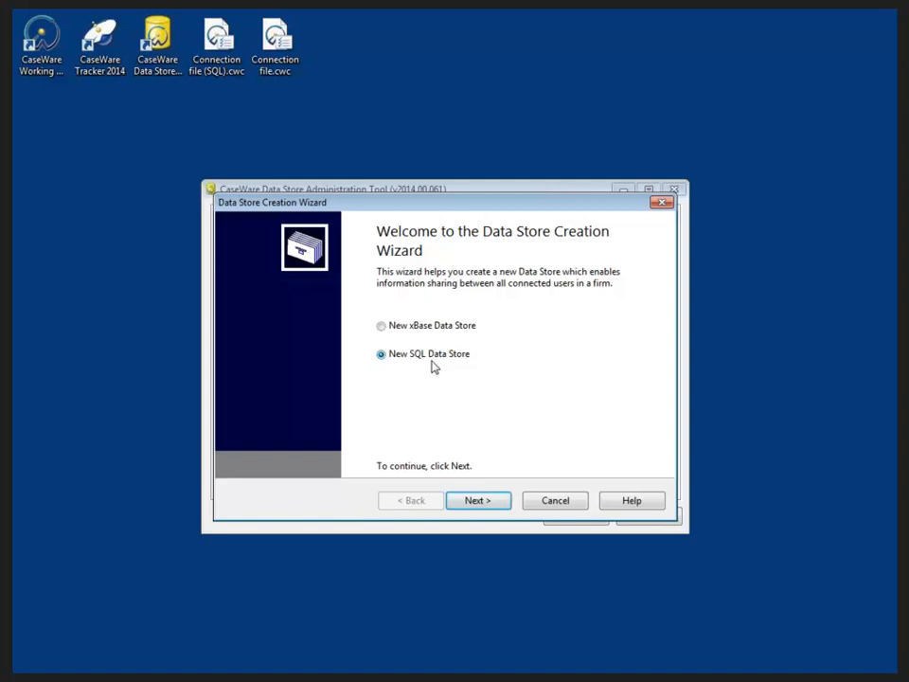
mouse_move(426, 341)
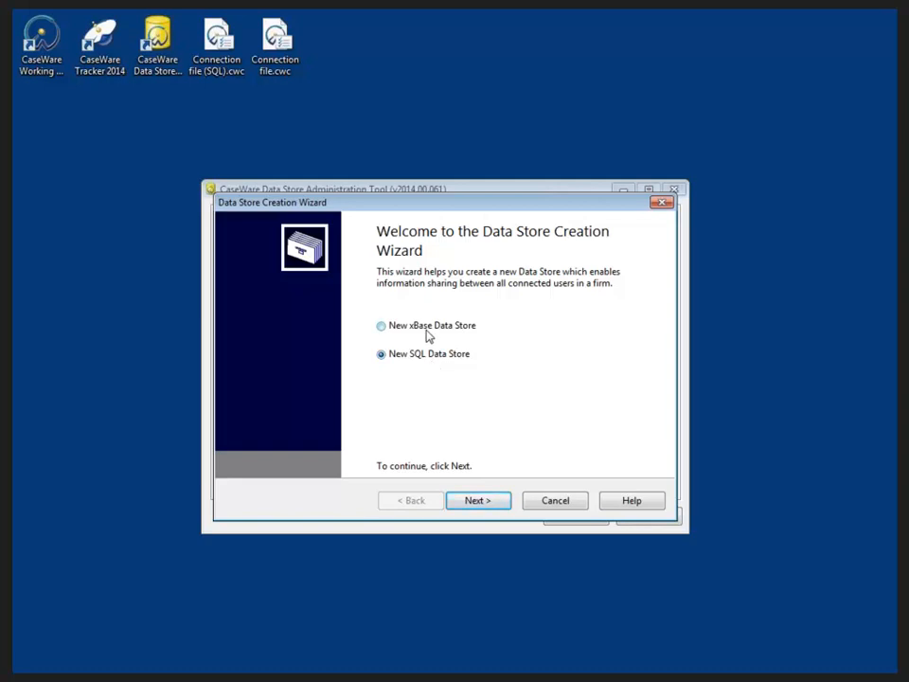
mouse_move(440, 394)
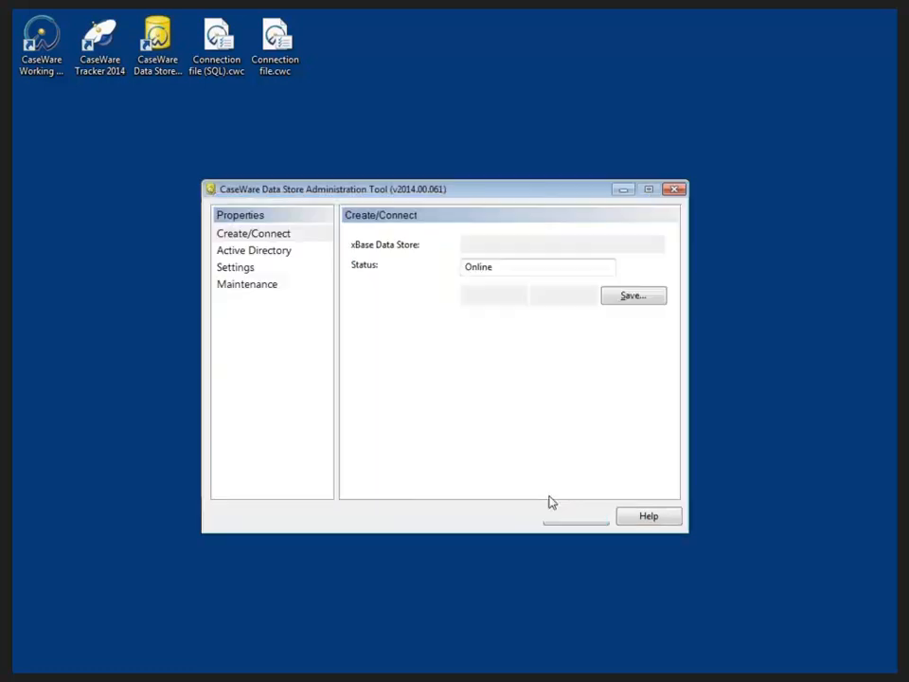
Open Active Directory settings and enter the administrator user name in the login dialog
click(253, 233)
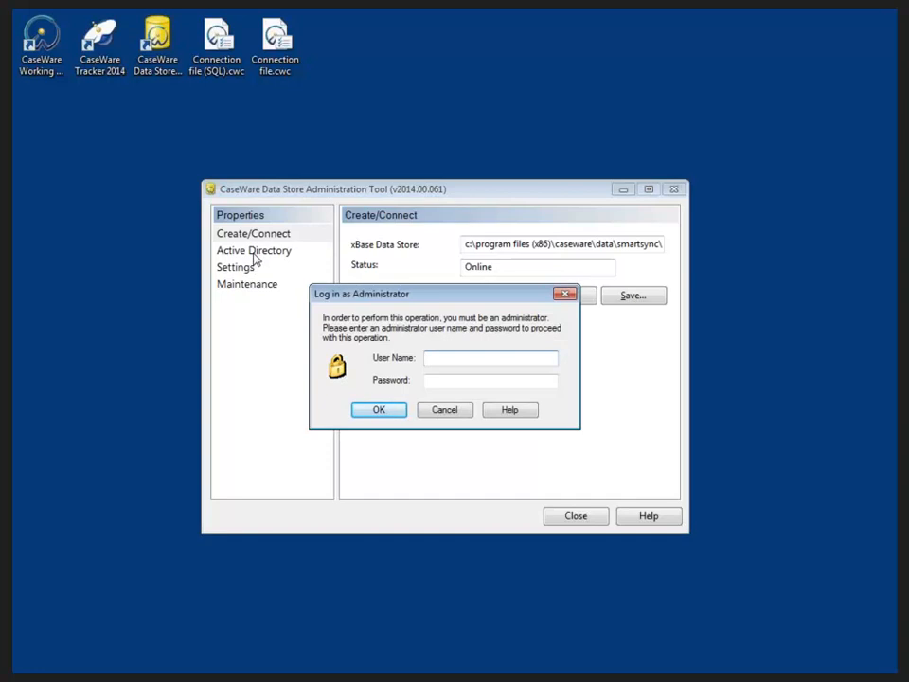
click(491, 358)
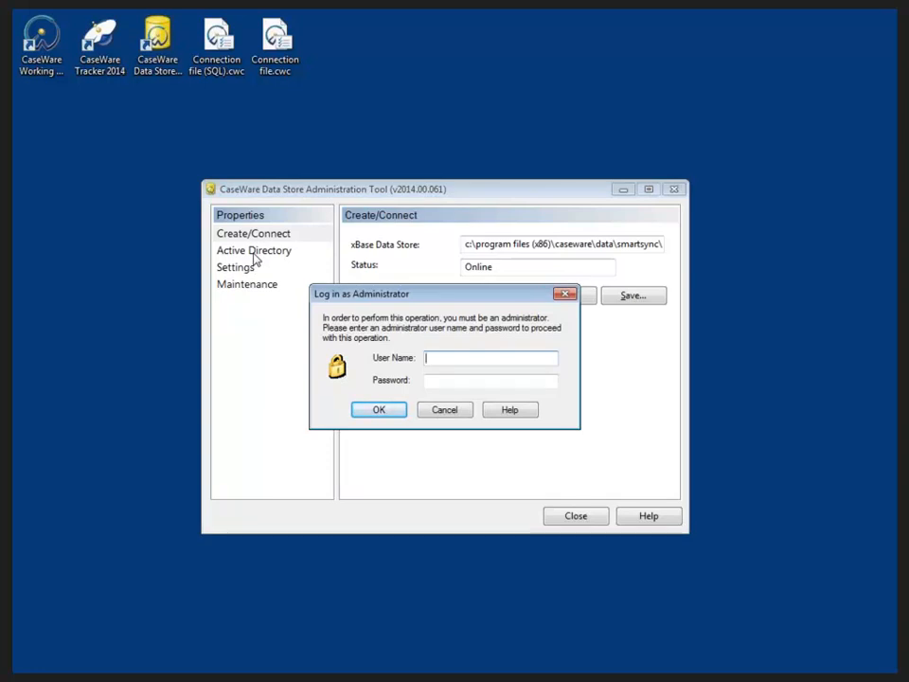
text(sup)
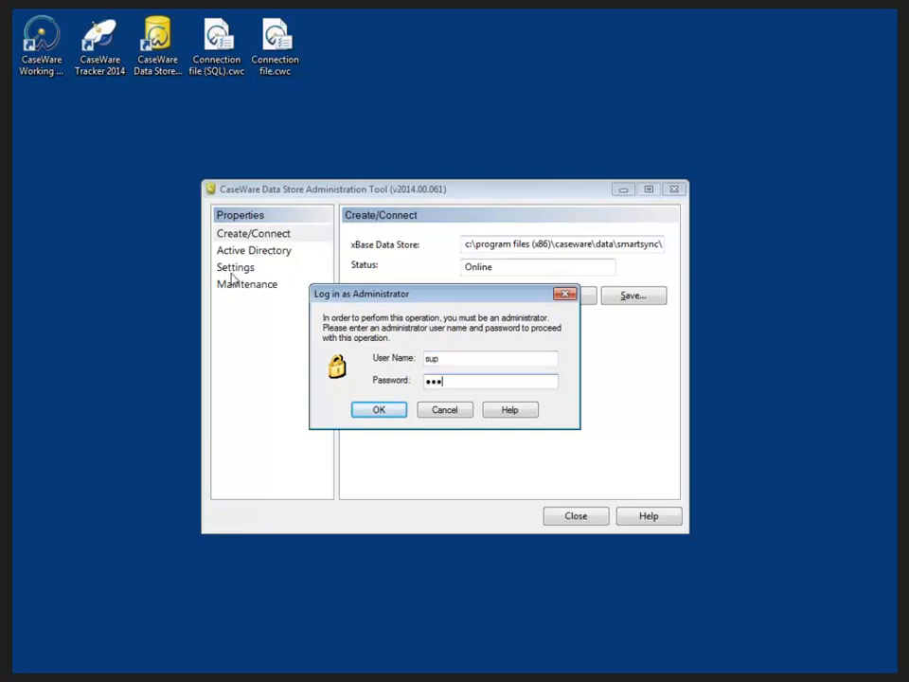
Confirm the administrator login to reach the Active Directory page with integration enabled
click(379, 409)
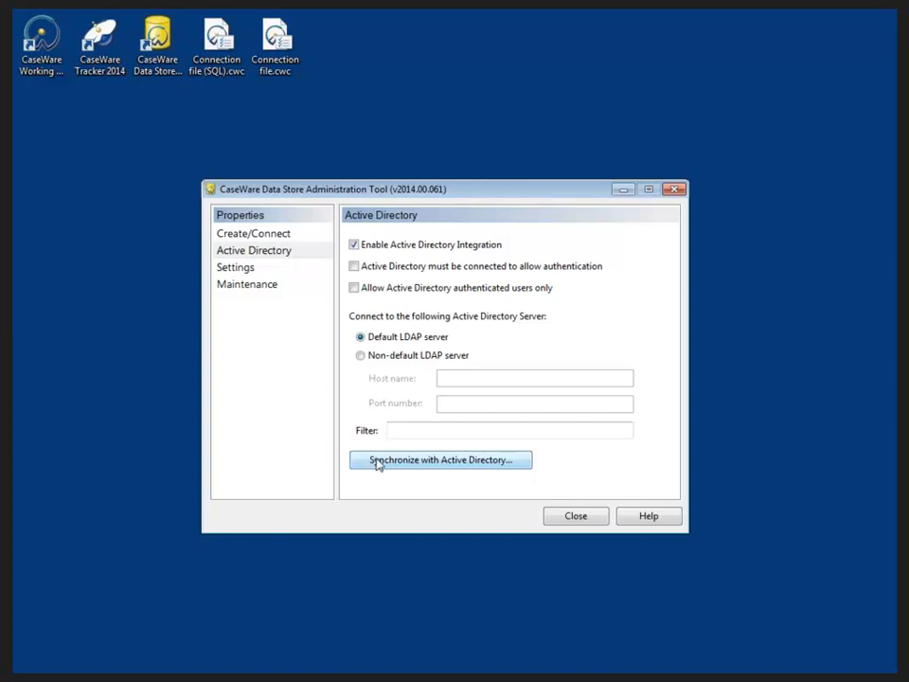
mouse_move(278, 291)
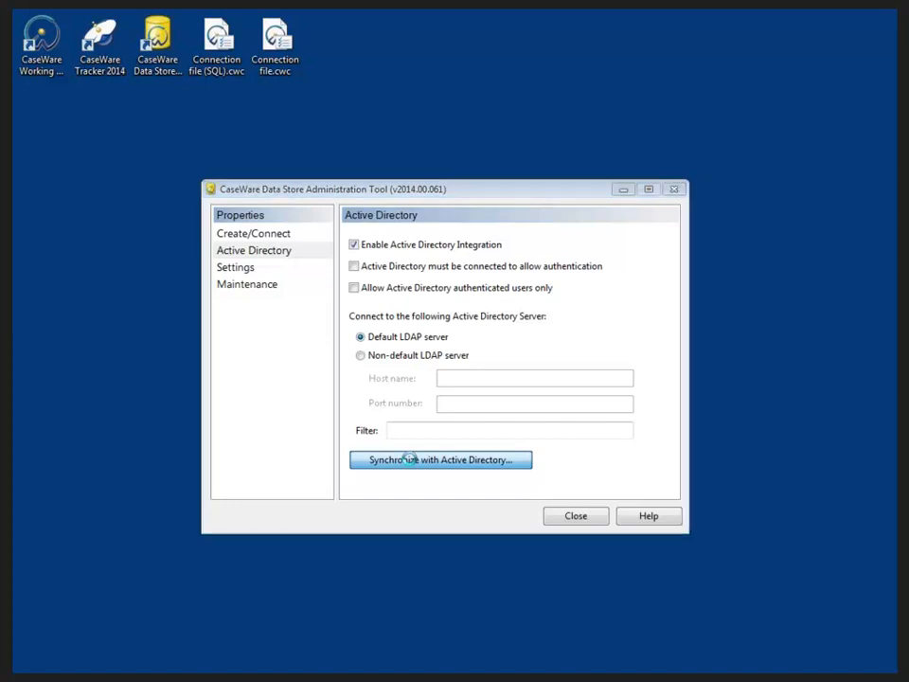
Open the Active Directory Integration dialog via Synchronize with Active Directory
click(440, 459)
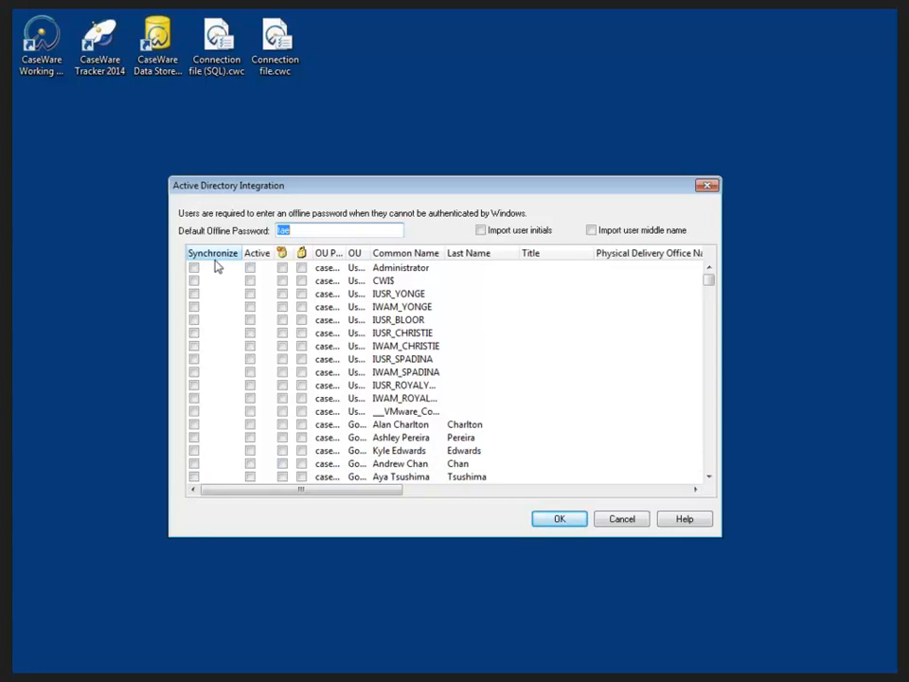
mouse_move(196, 266)
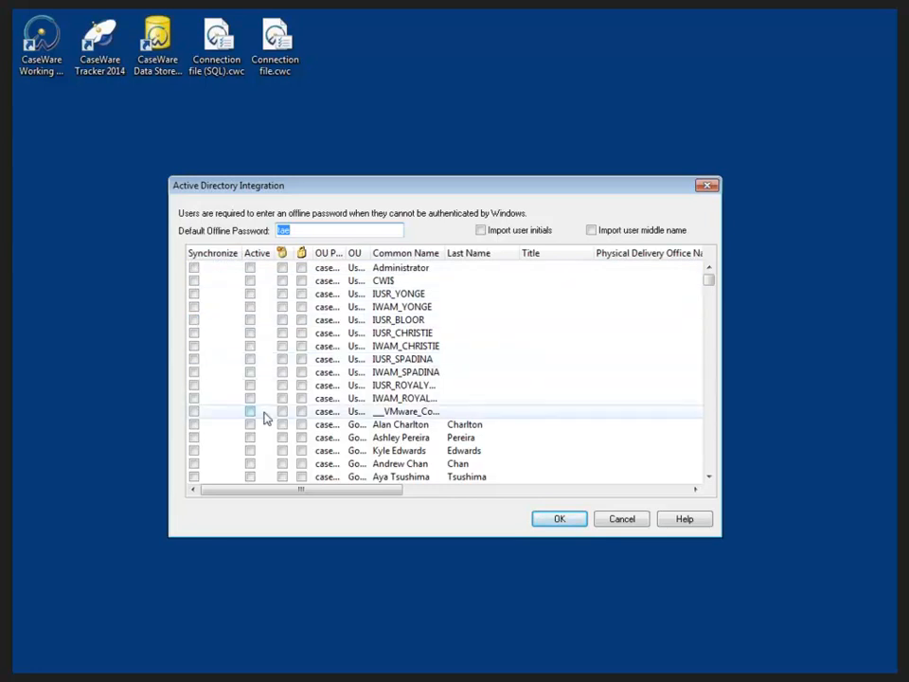
Mark three users as synchronized and active, import initials and middle names, and confirm
scroll(down, 3)
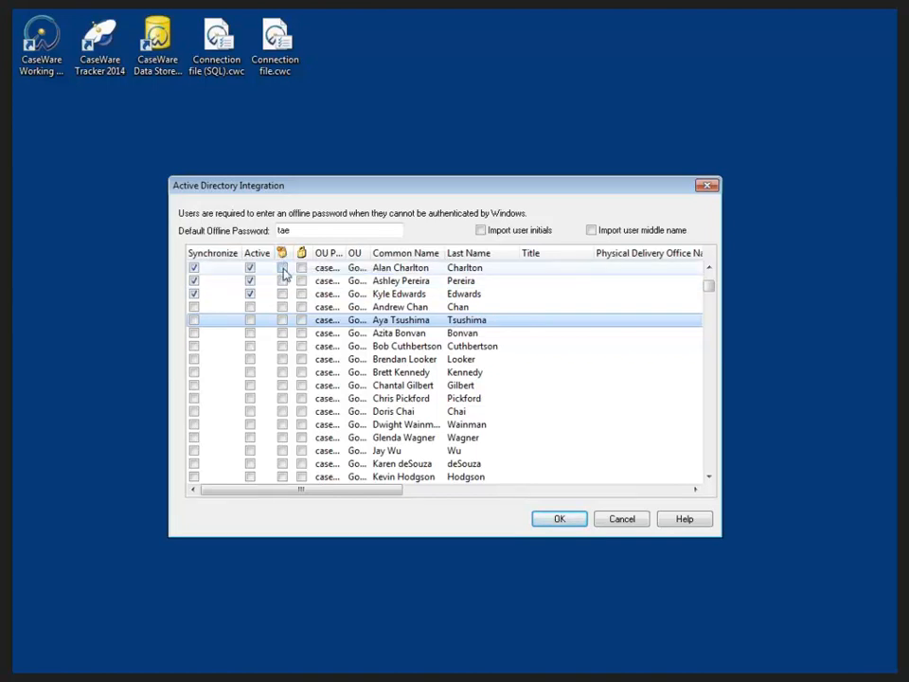
click(282, 253)
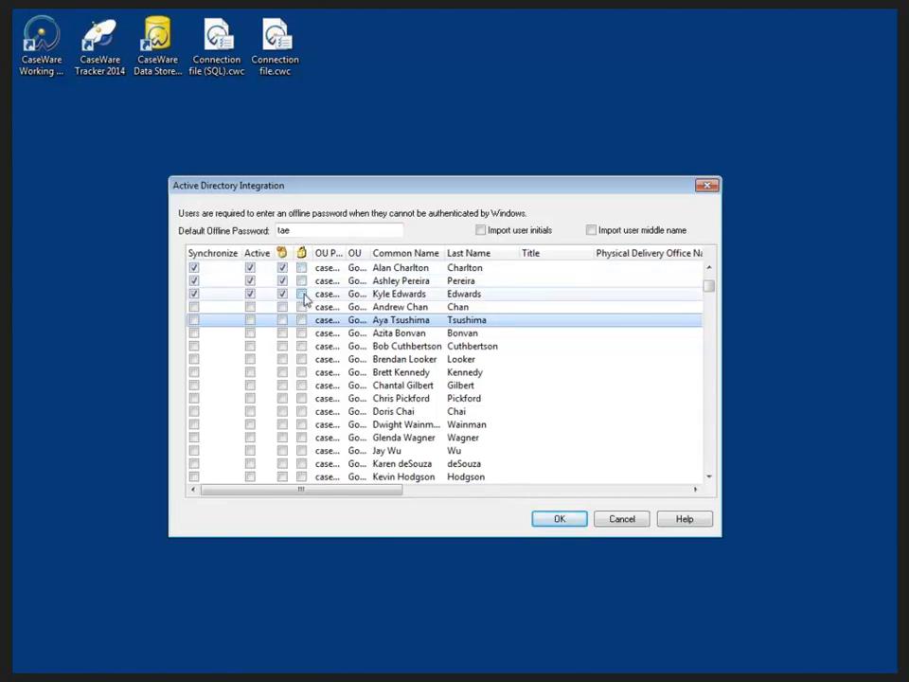
click(282, 293)
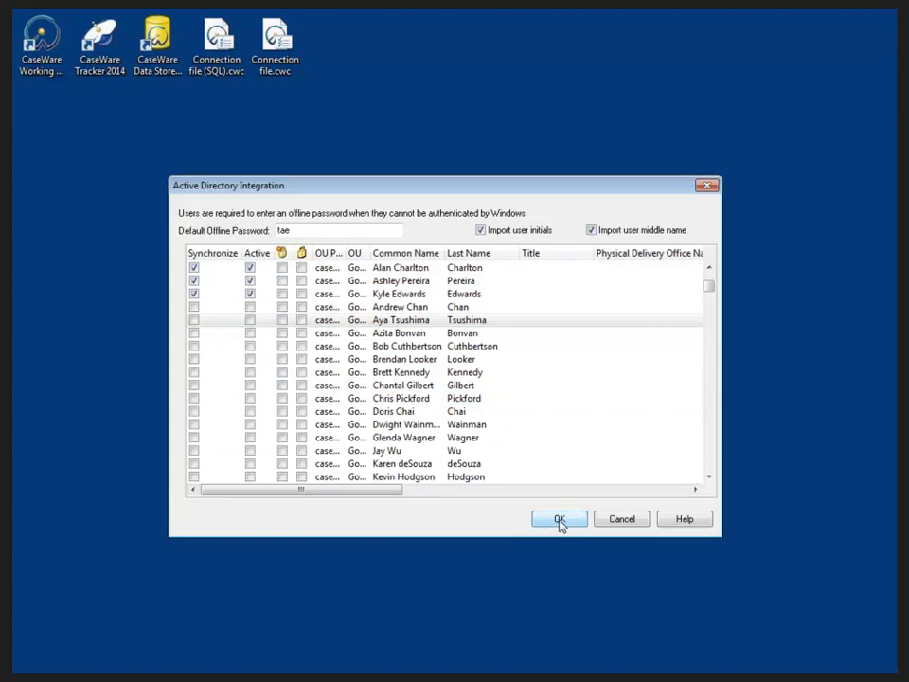
click(558, 520)
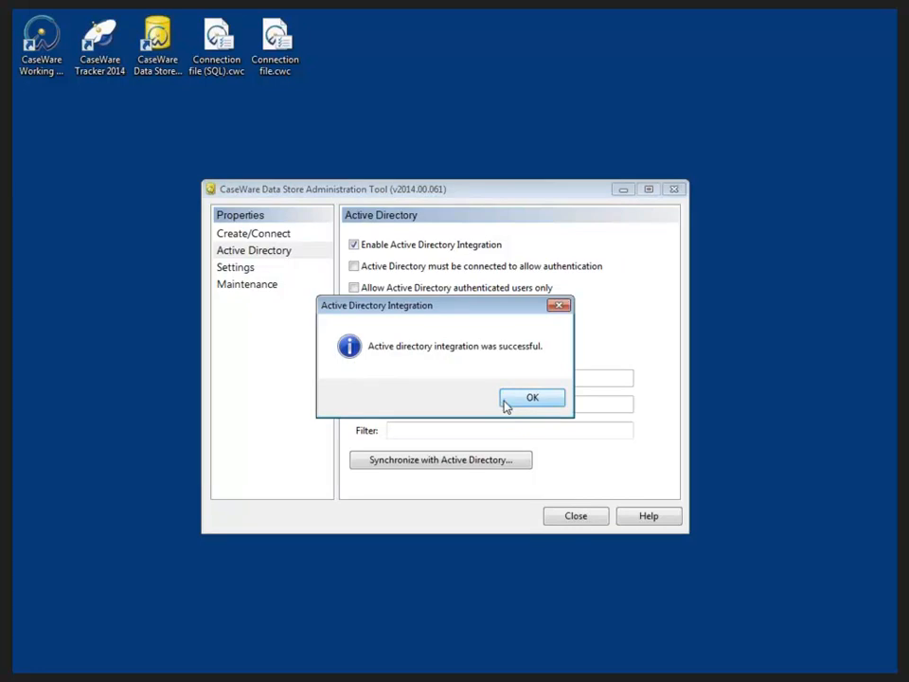
Dismiss the integration success message and go to the Settings page showing database ID Training
click(531, 397)
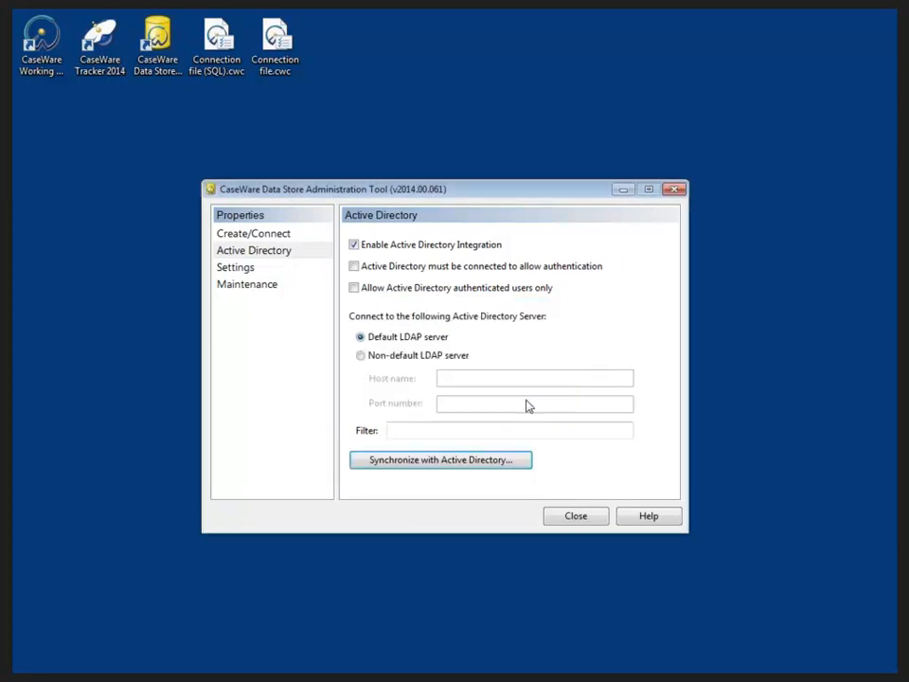
mouse_move(479, 367)
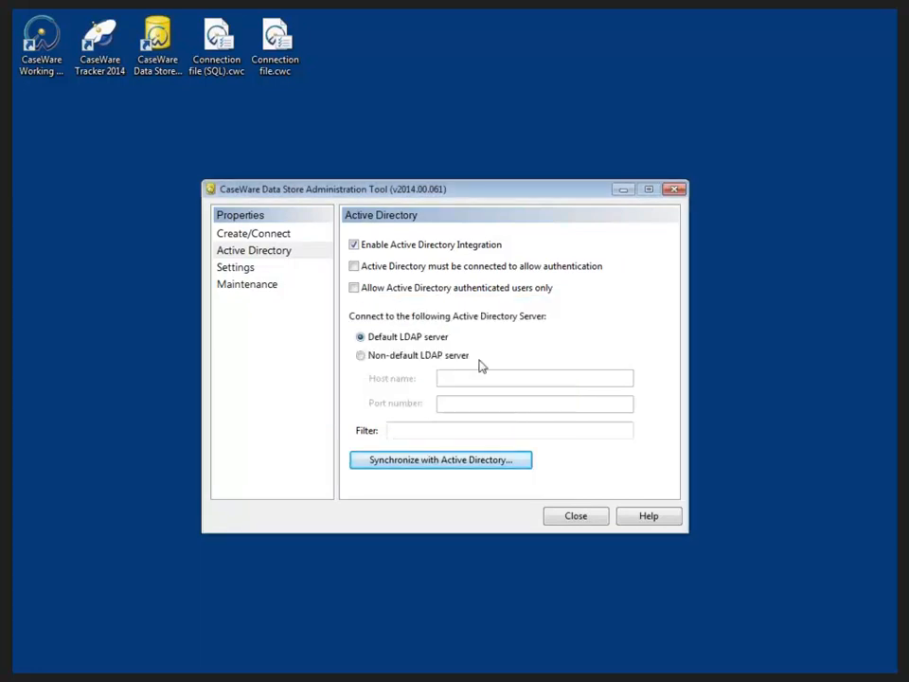
click(235, 267)
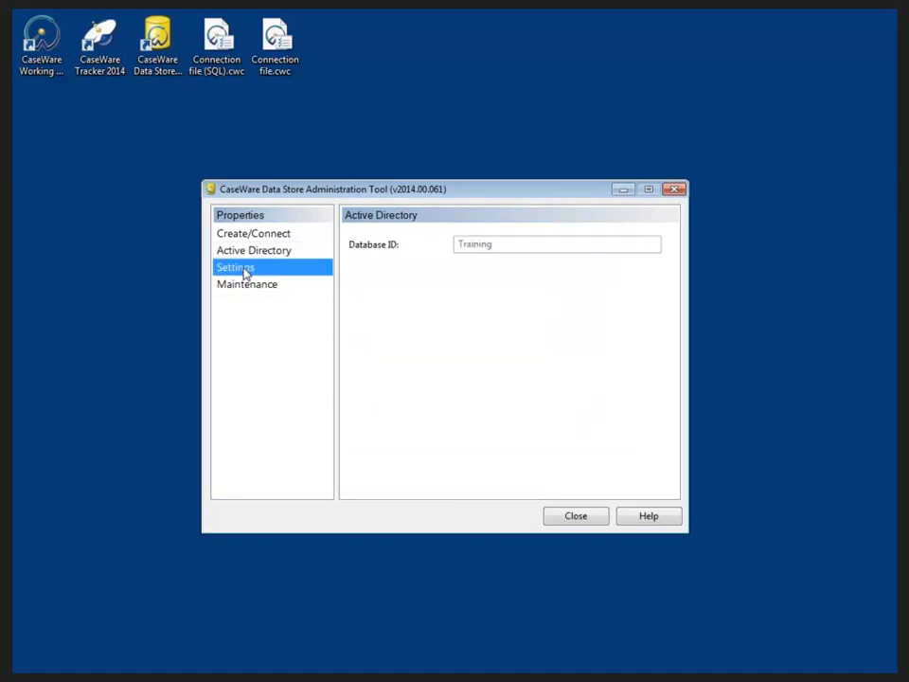
Keep synchronization on startup only and tracking without firm sharing, then view Maintenance
click(235, 267)
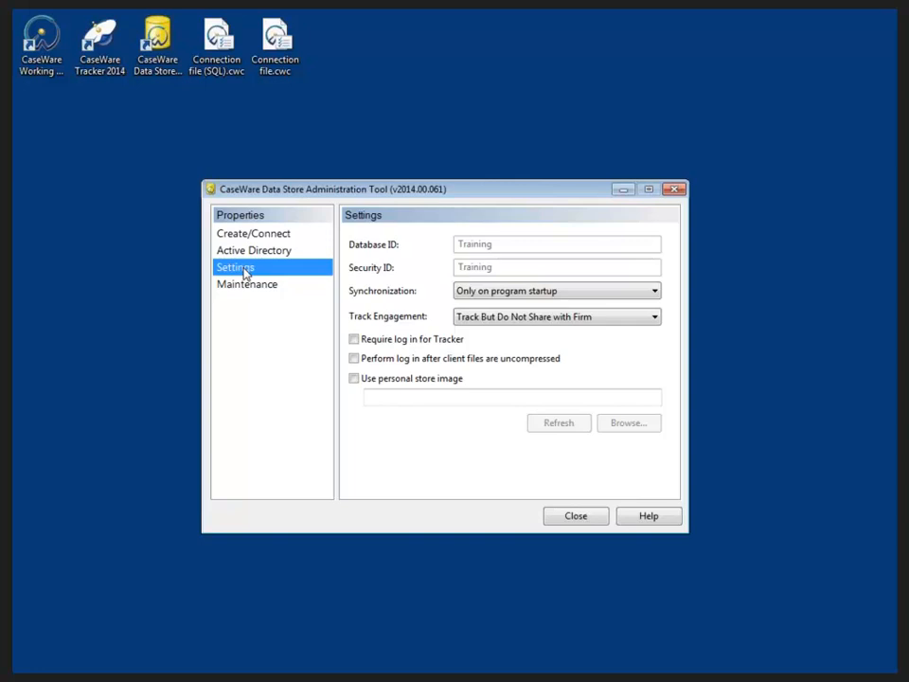
click(654, 290)
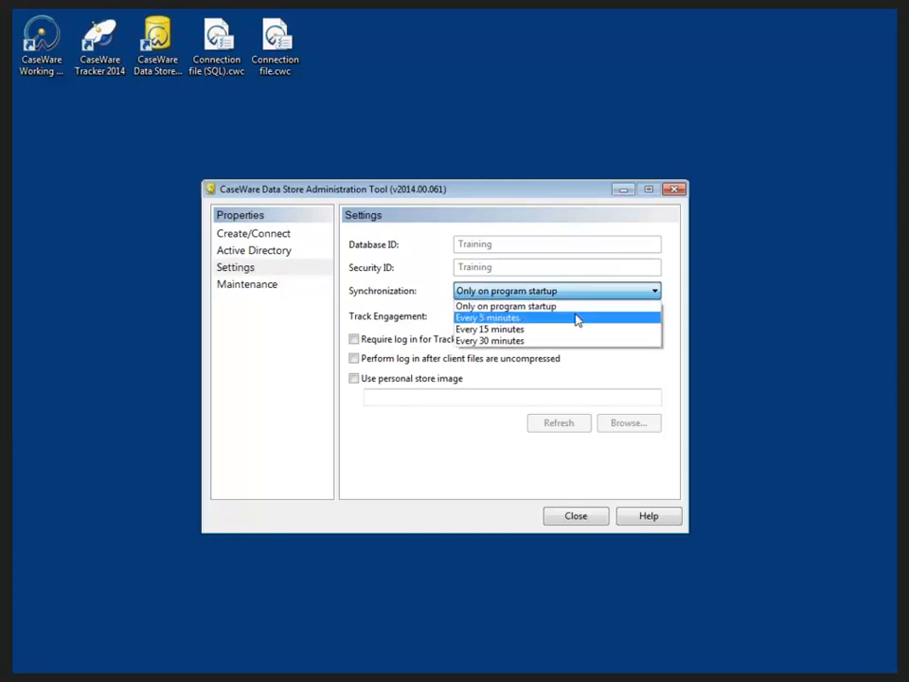
click(506, 305)
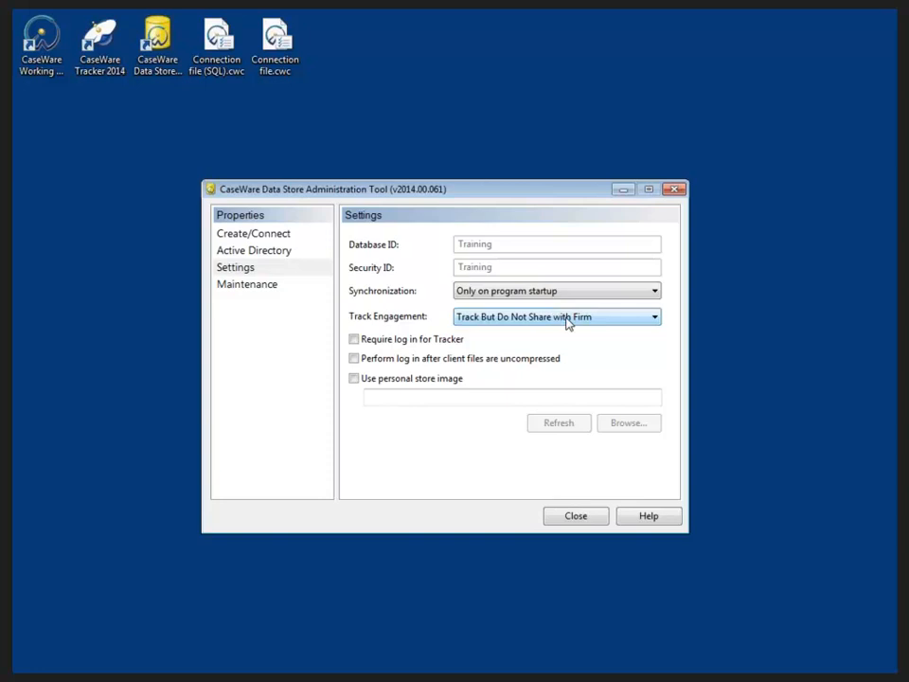
click(654, 316)
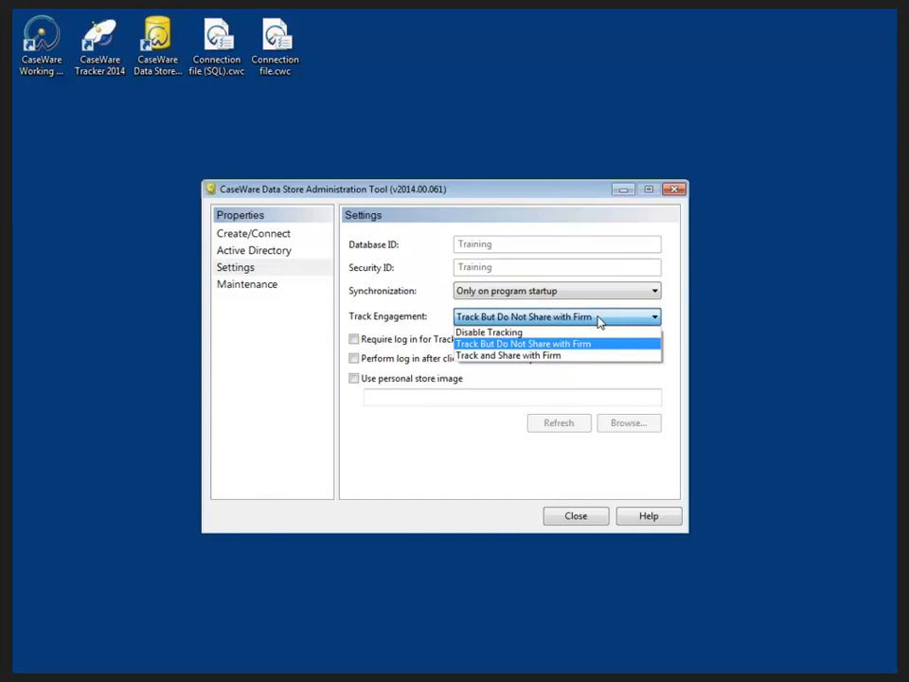
click(523, 342)
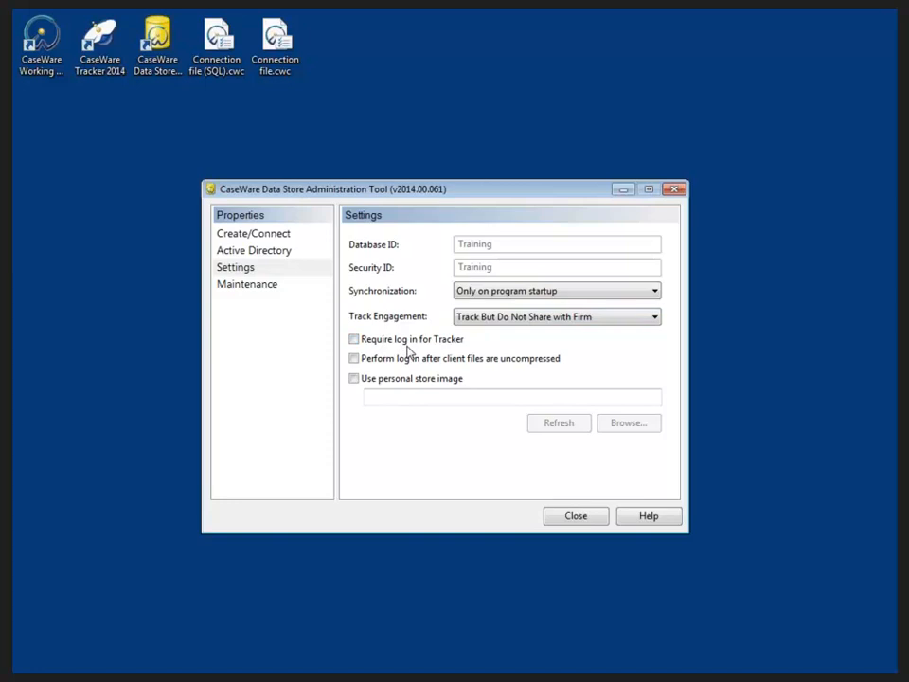
mouse_move(393, 368)
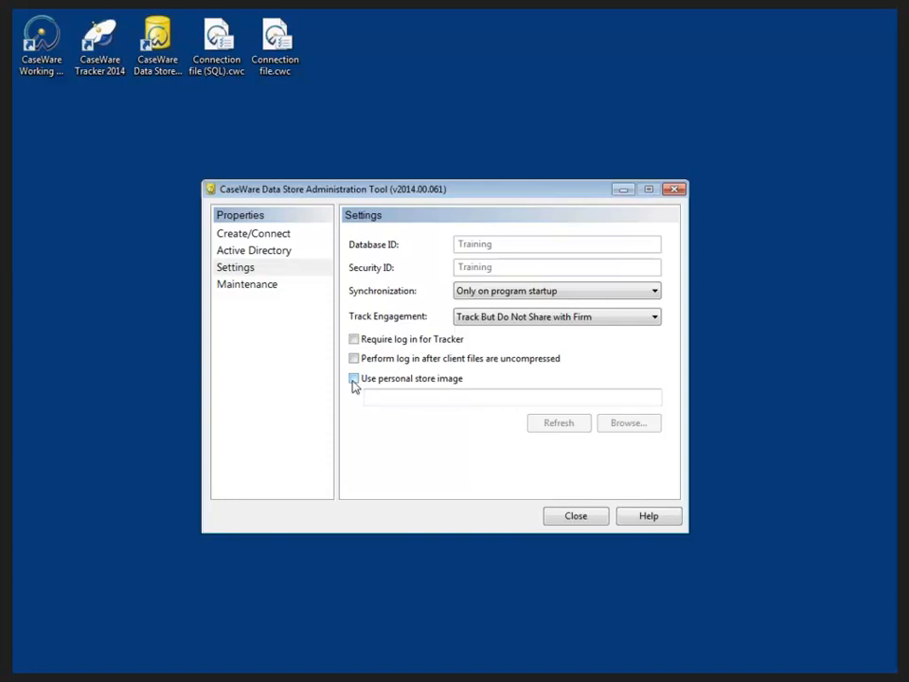
click(247, 284)
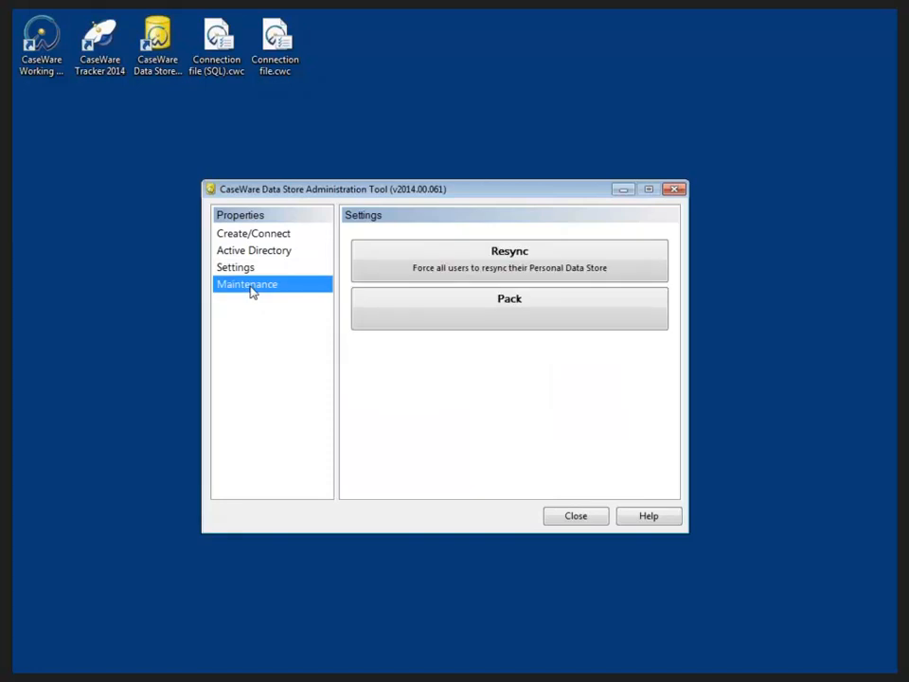
Review the Resync, Pack, Repair, Export and Import tasks, then return to Create/Connect
click(246, 284)
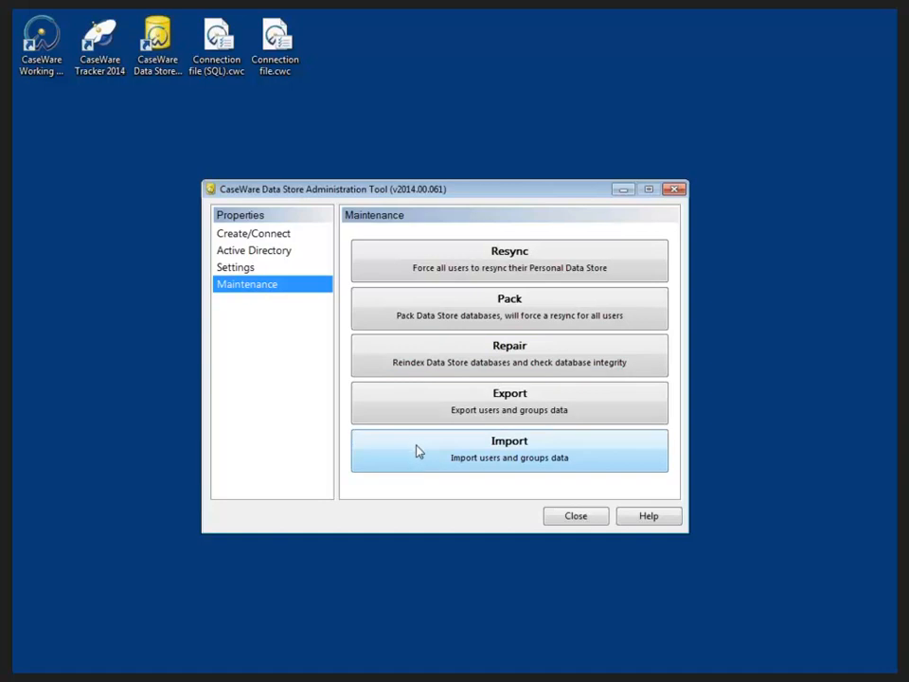
mouse_move(407, 455)
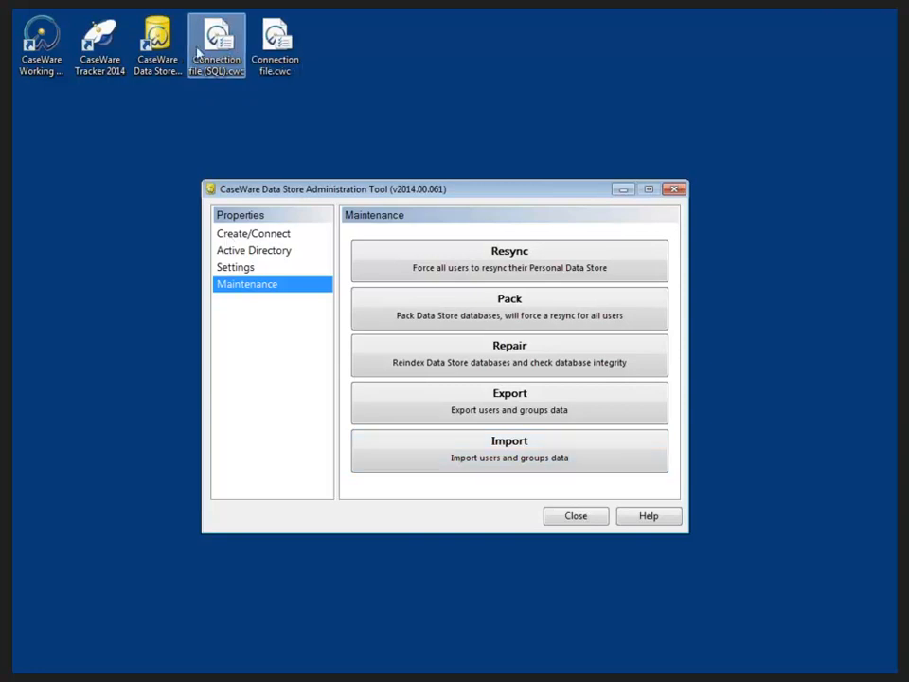
click(253, 233)
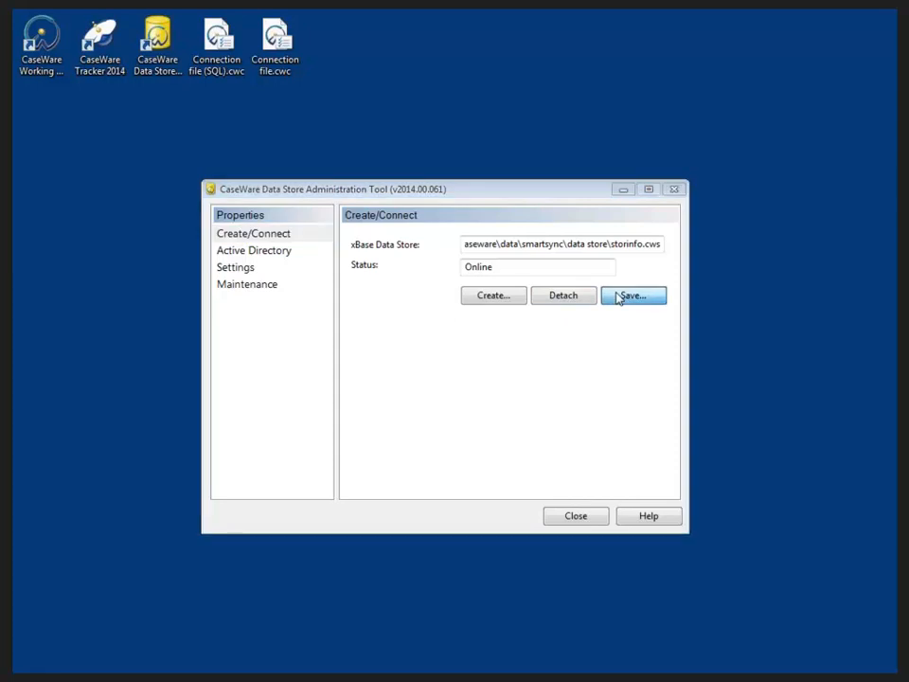
Save 'Connection file.cwc' to the Desktop and close the Administration Tool
click(633, 294)
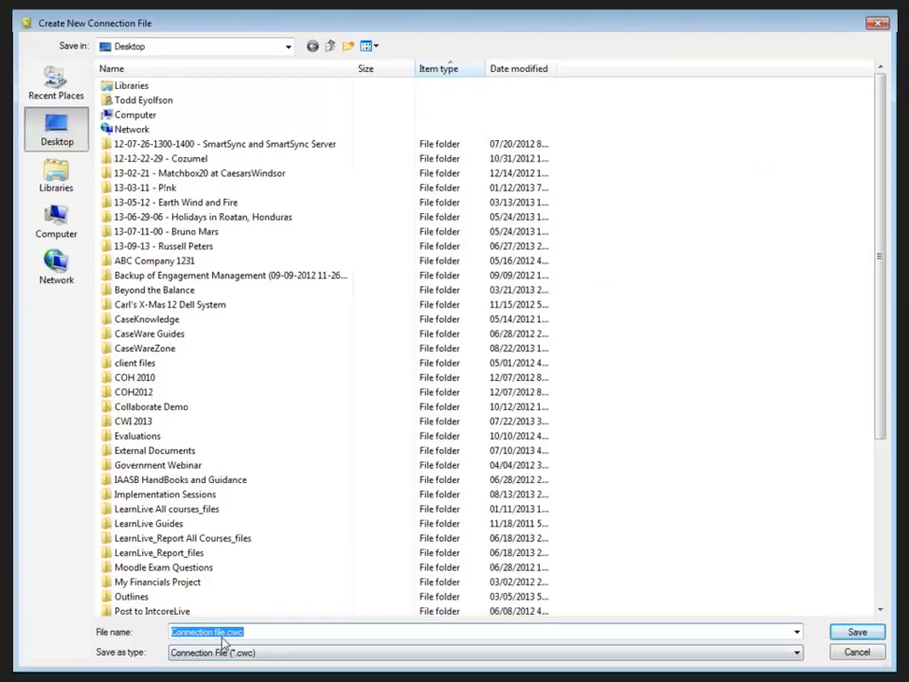
click(855, 631)
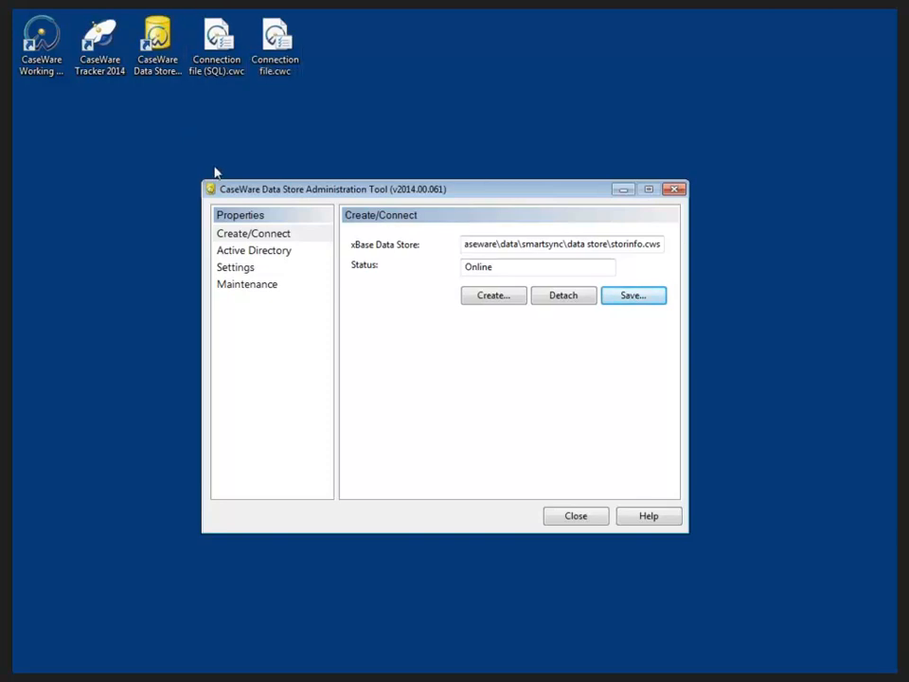
mouse_move(298, 209)
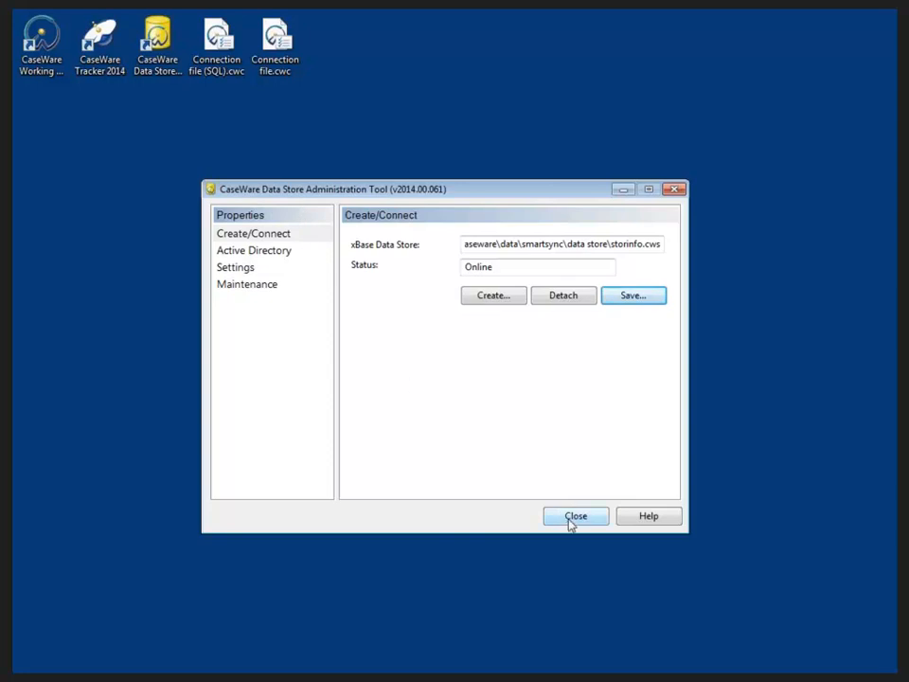
click(575, 515)
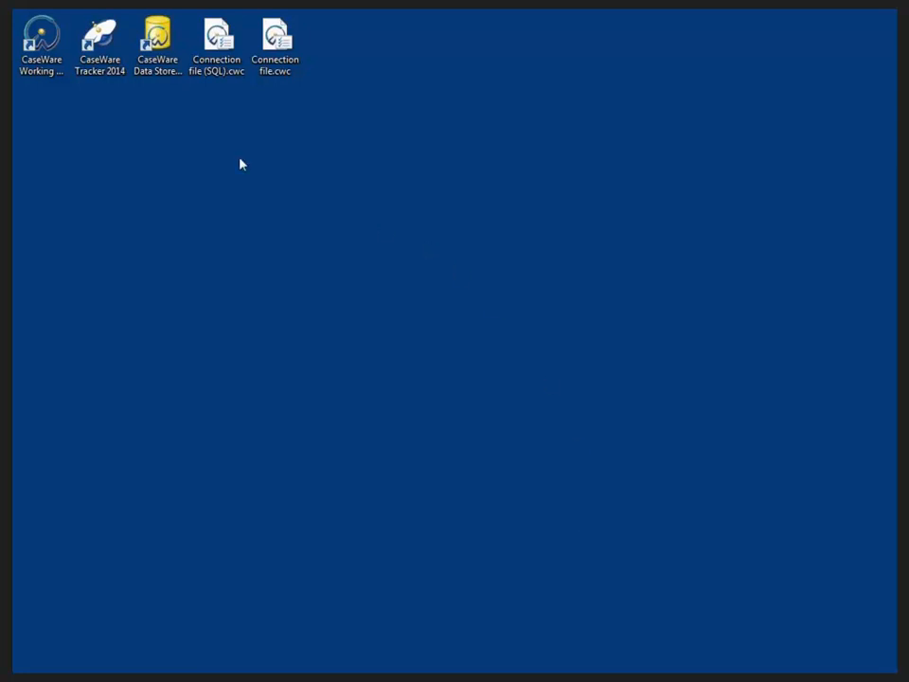